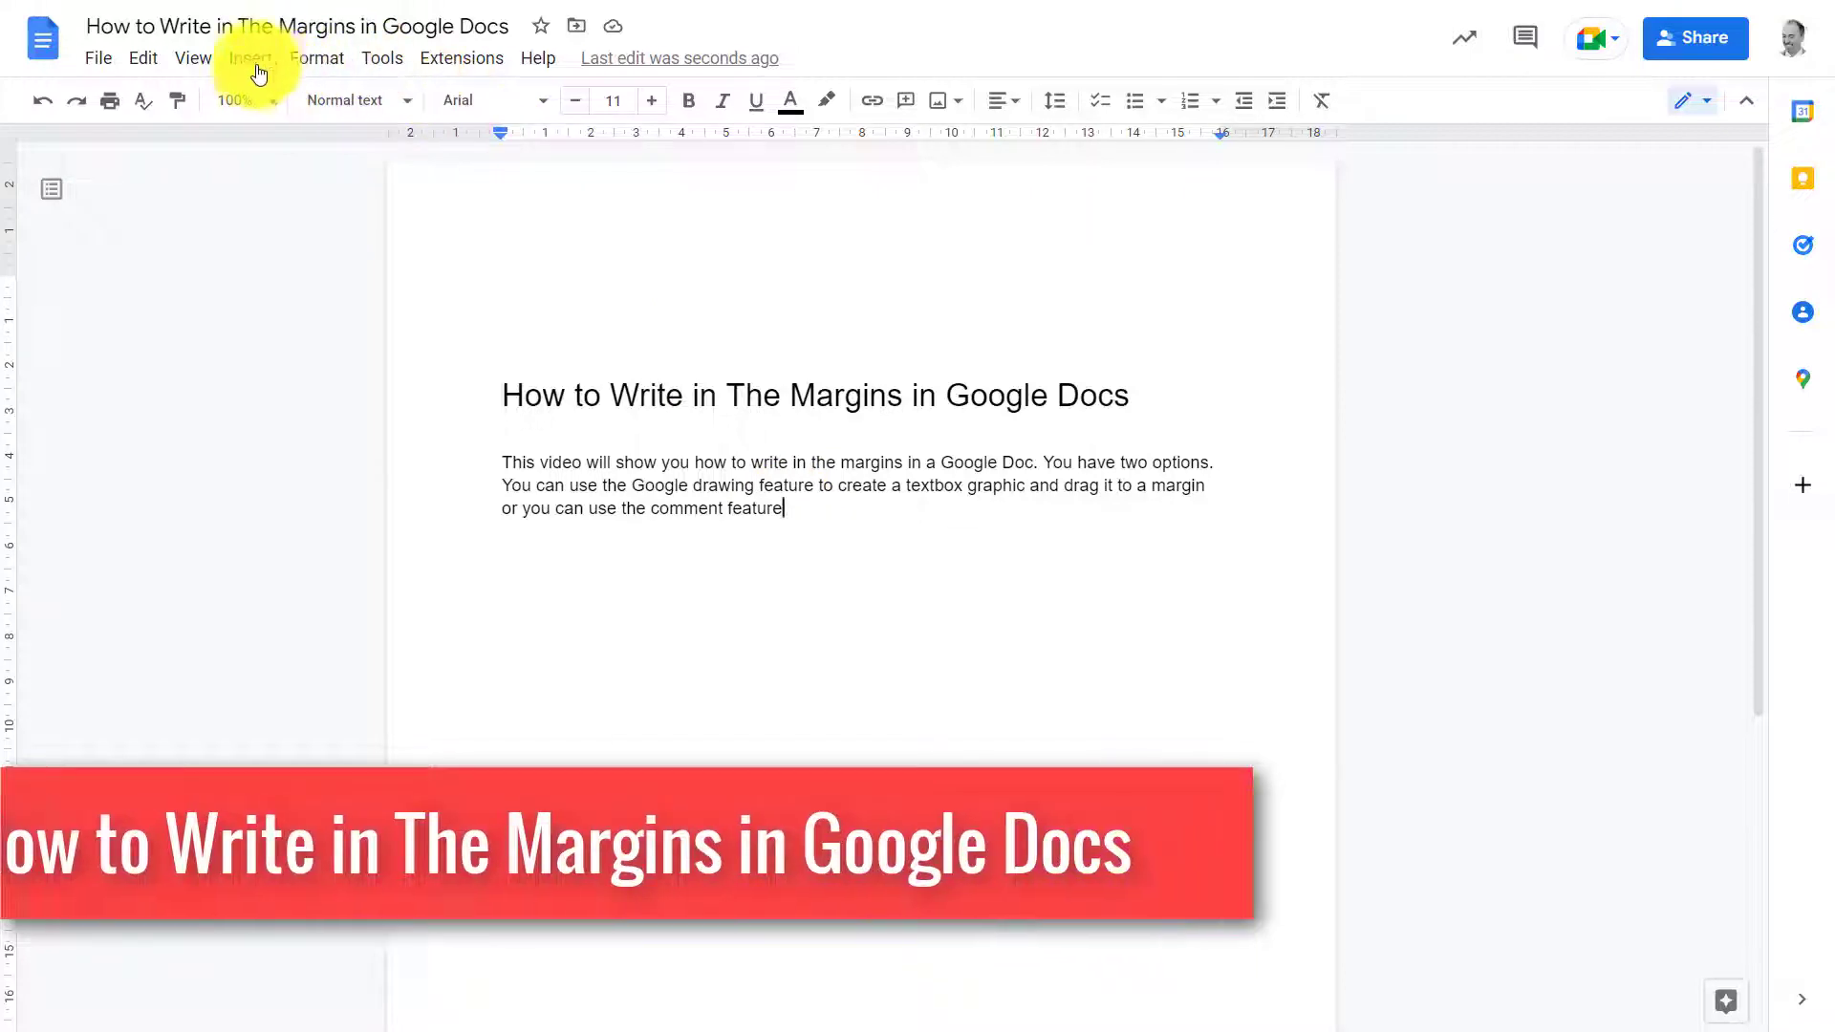
- Start a new drawing from the Insert menu's Drawing option
left_click(249, 58)
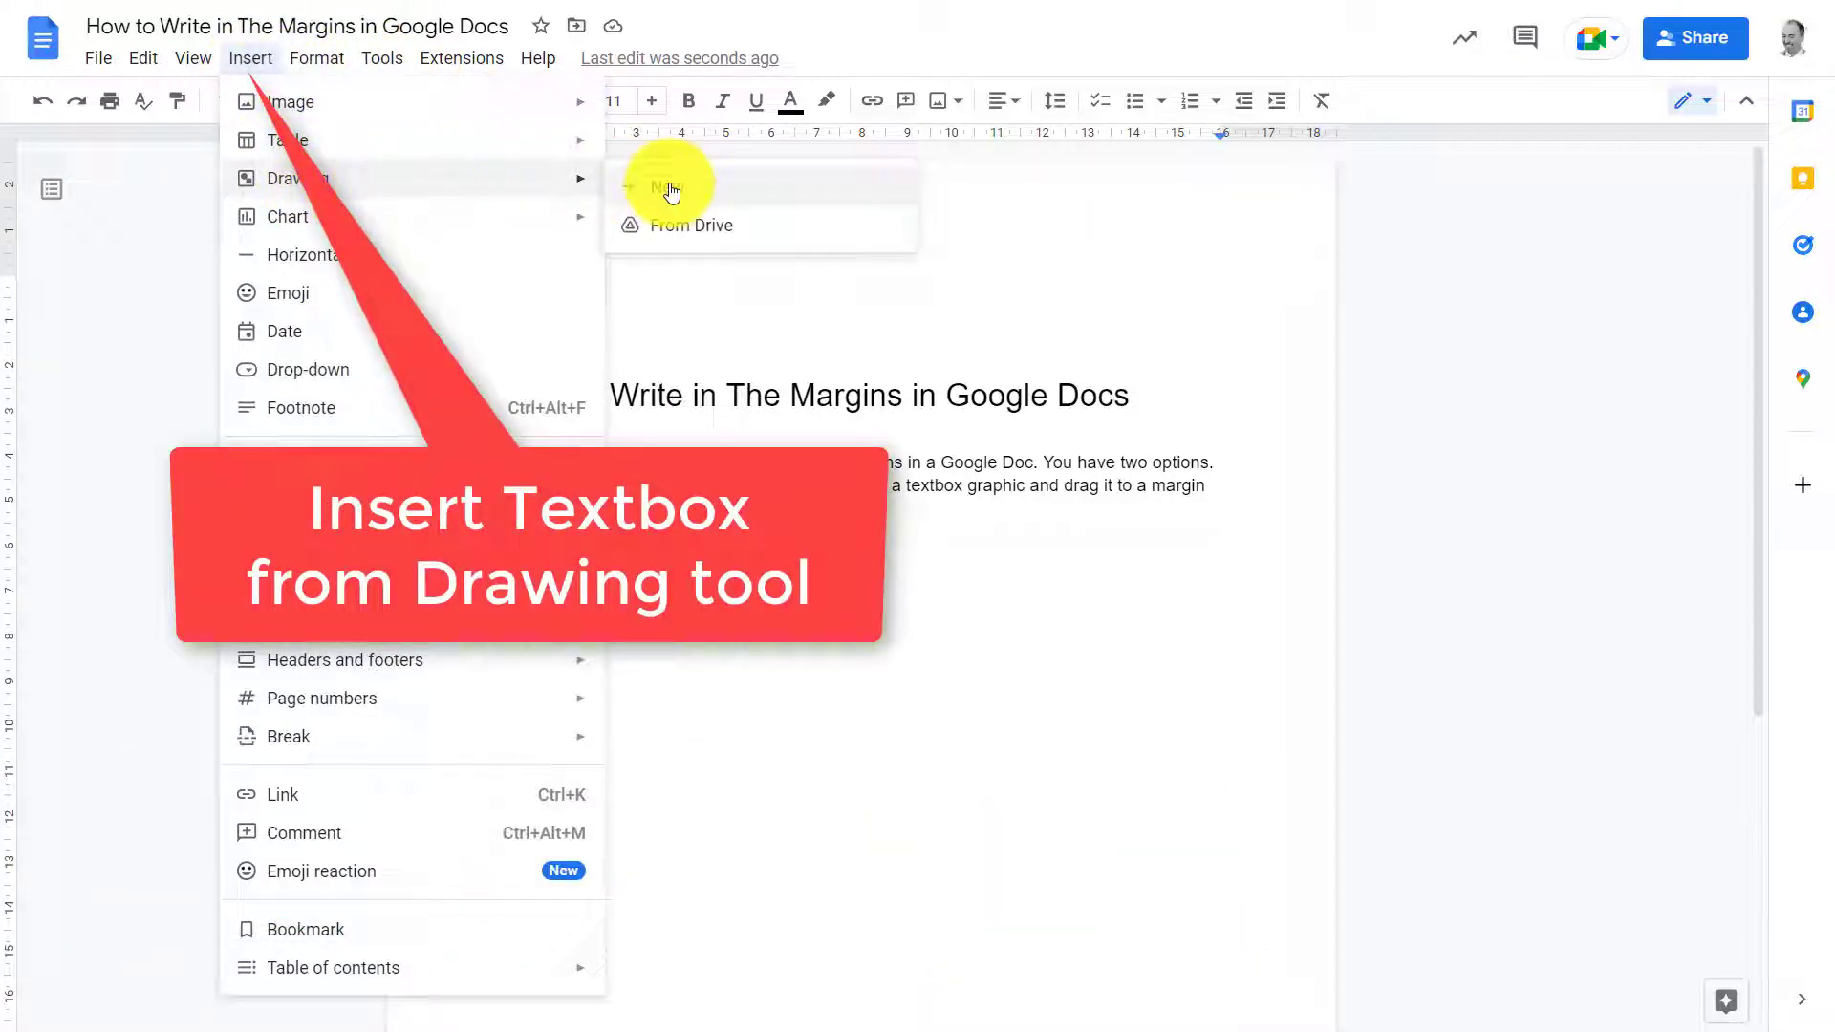
left_click(668, 187)
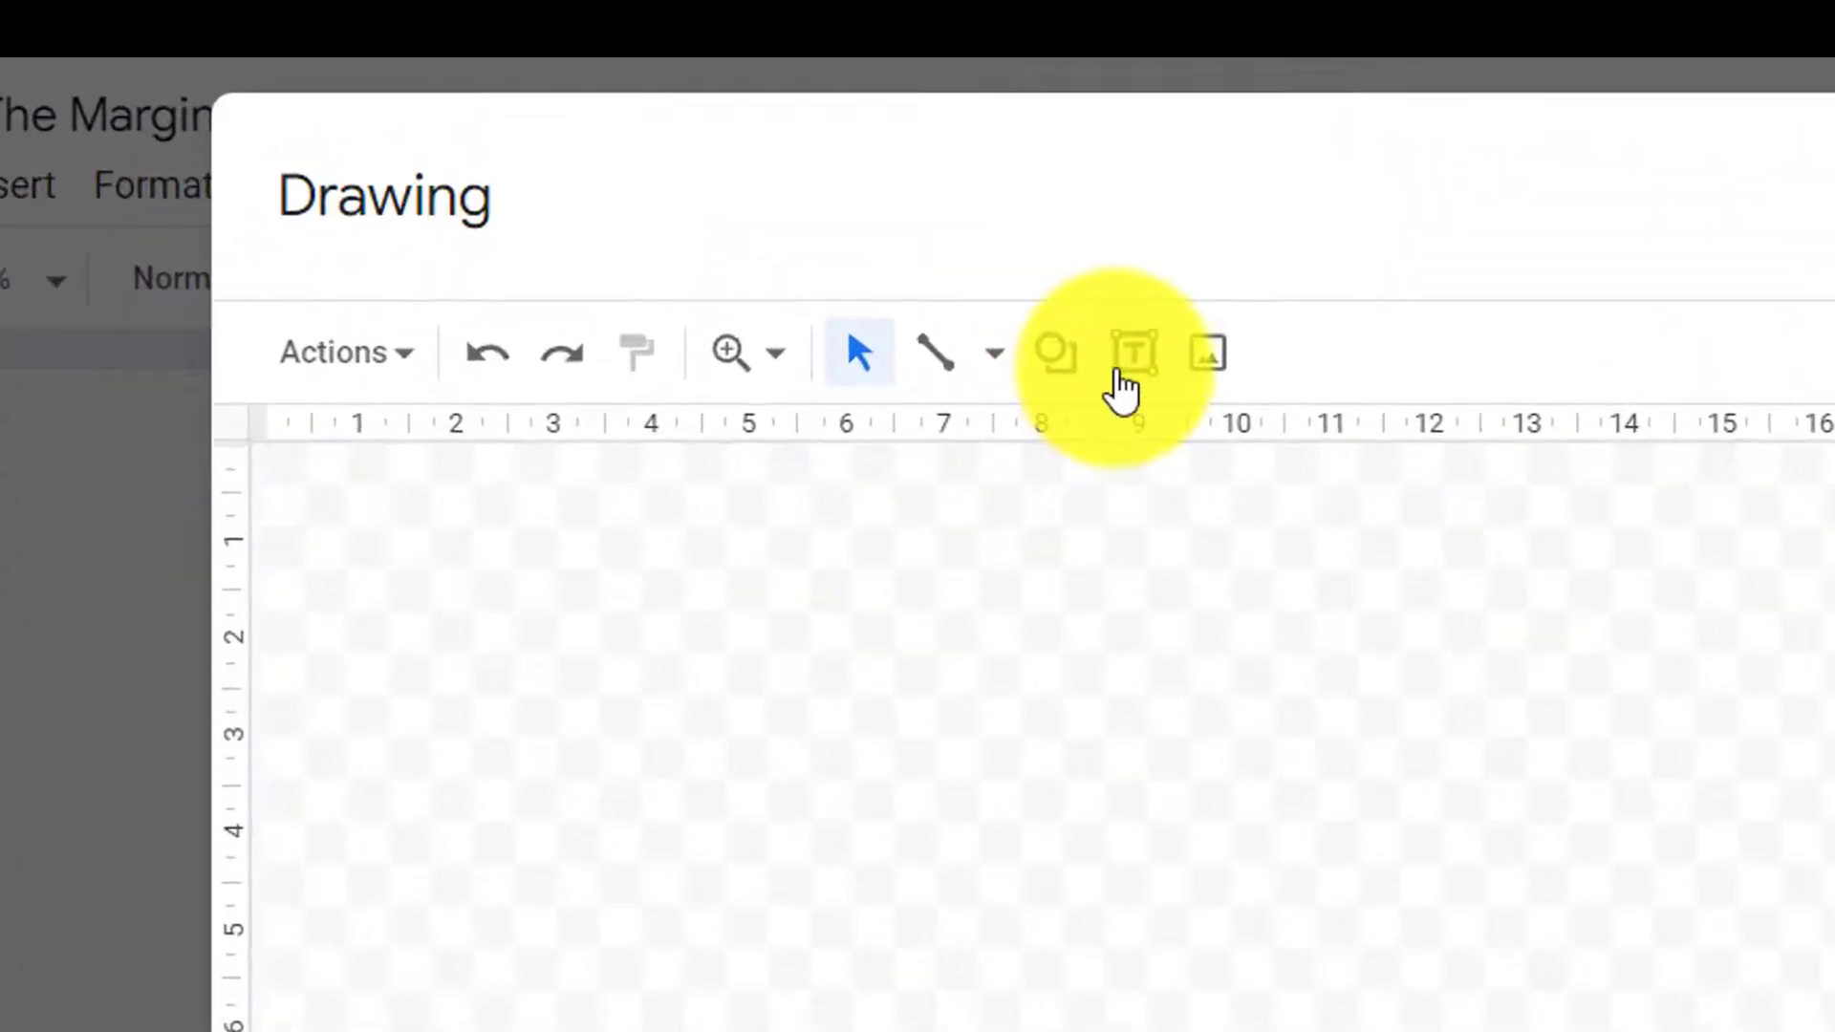
- Draw a text box reading 'Edit' with red fill and save it into the document
left_click(1131, 353)
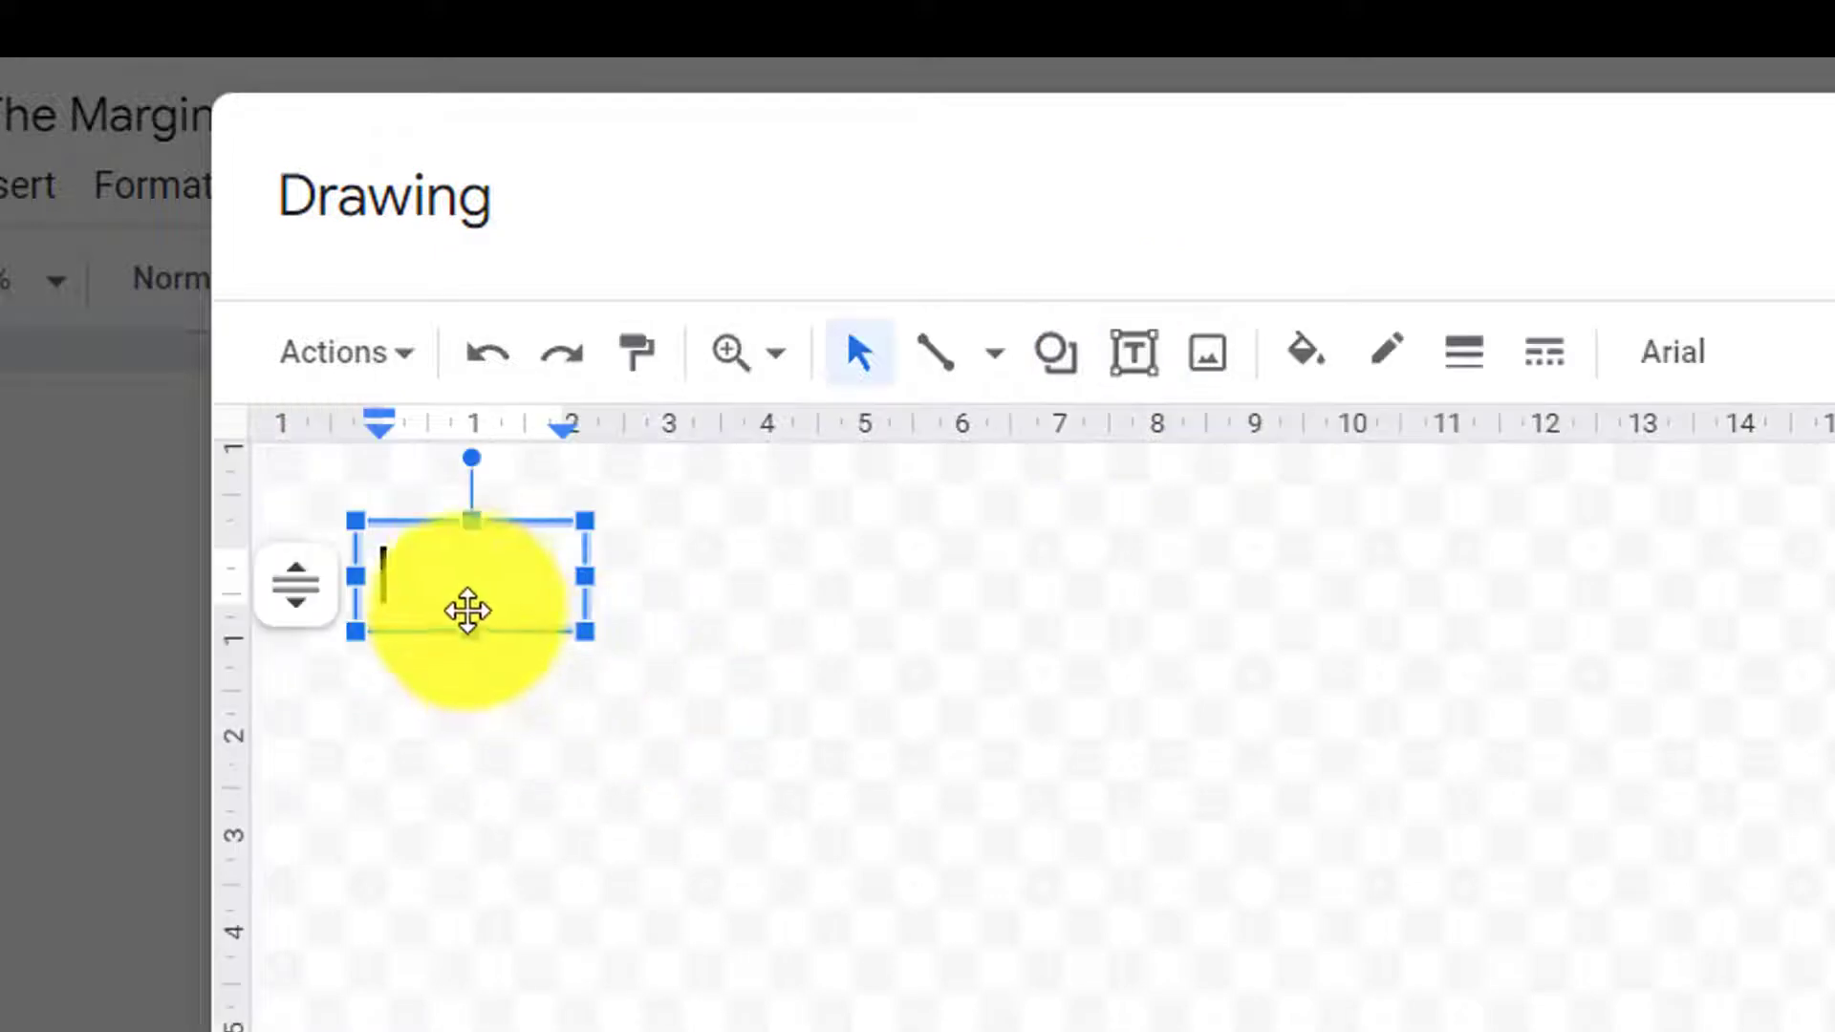
type("Edit")
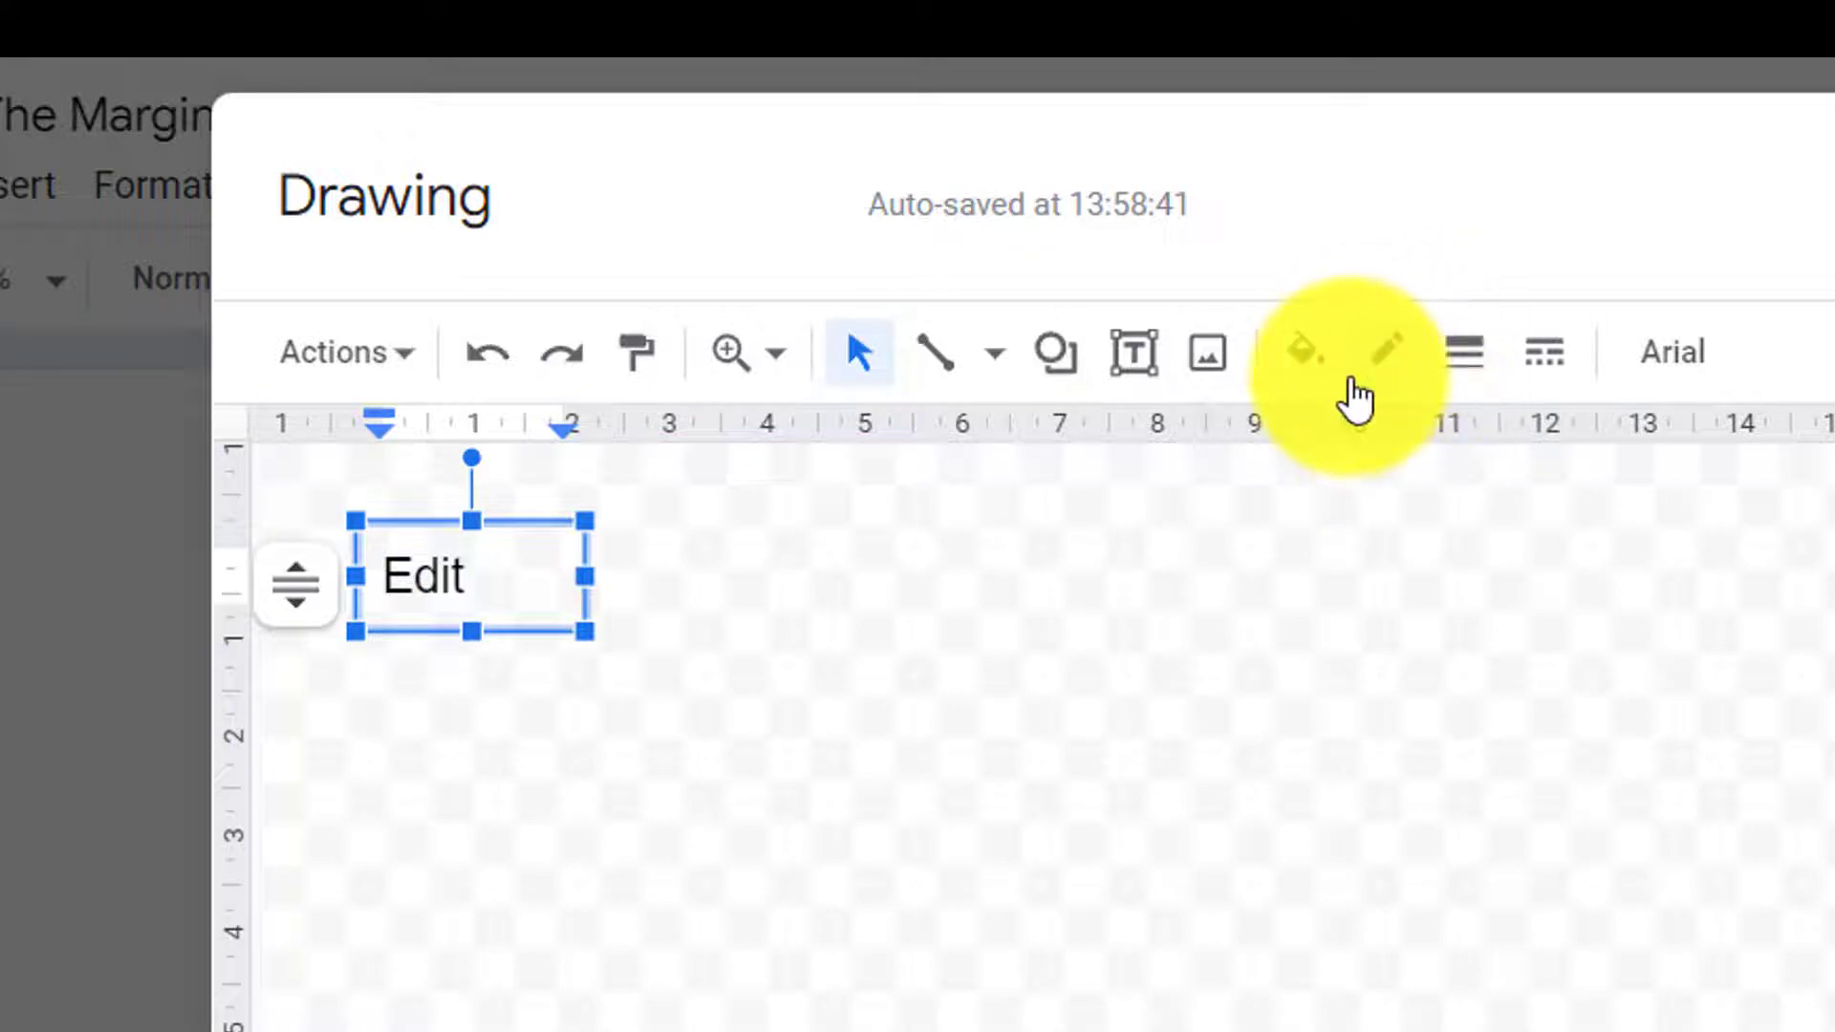
left_click(1303, 350)
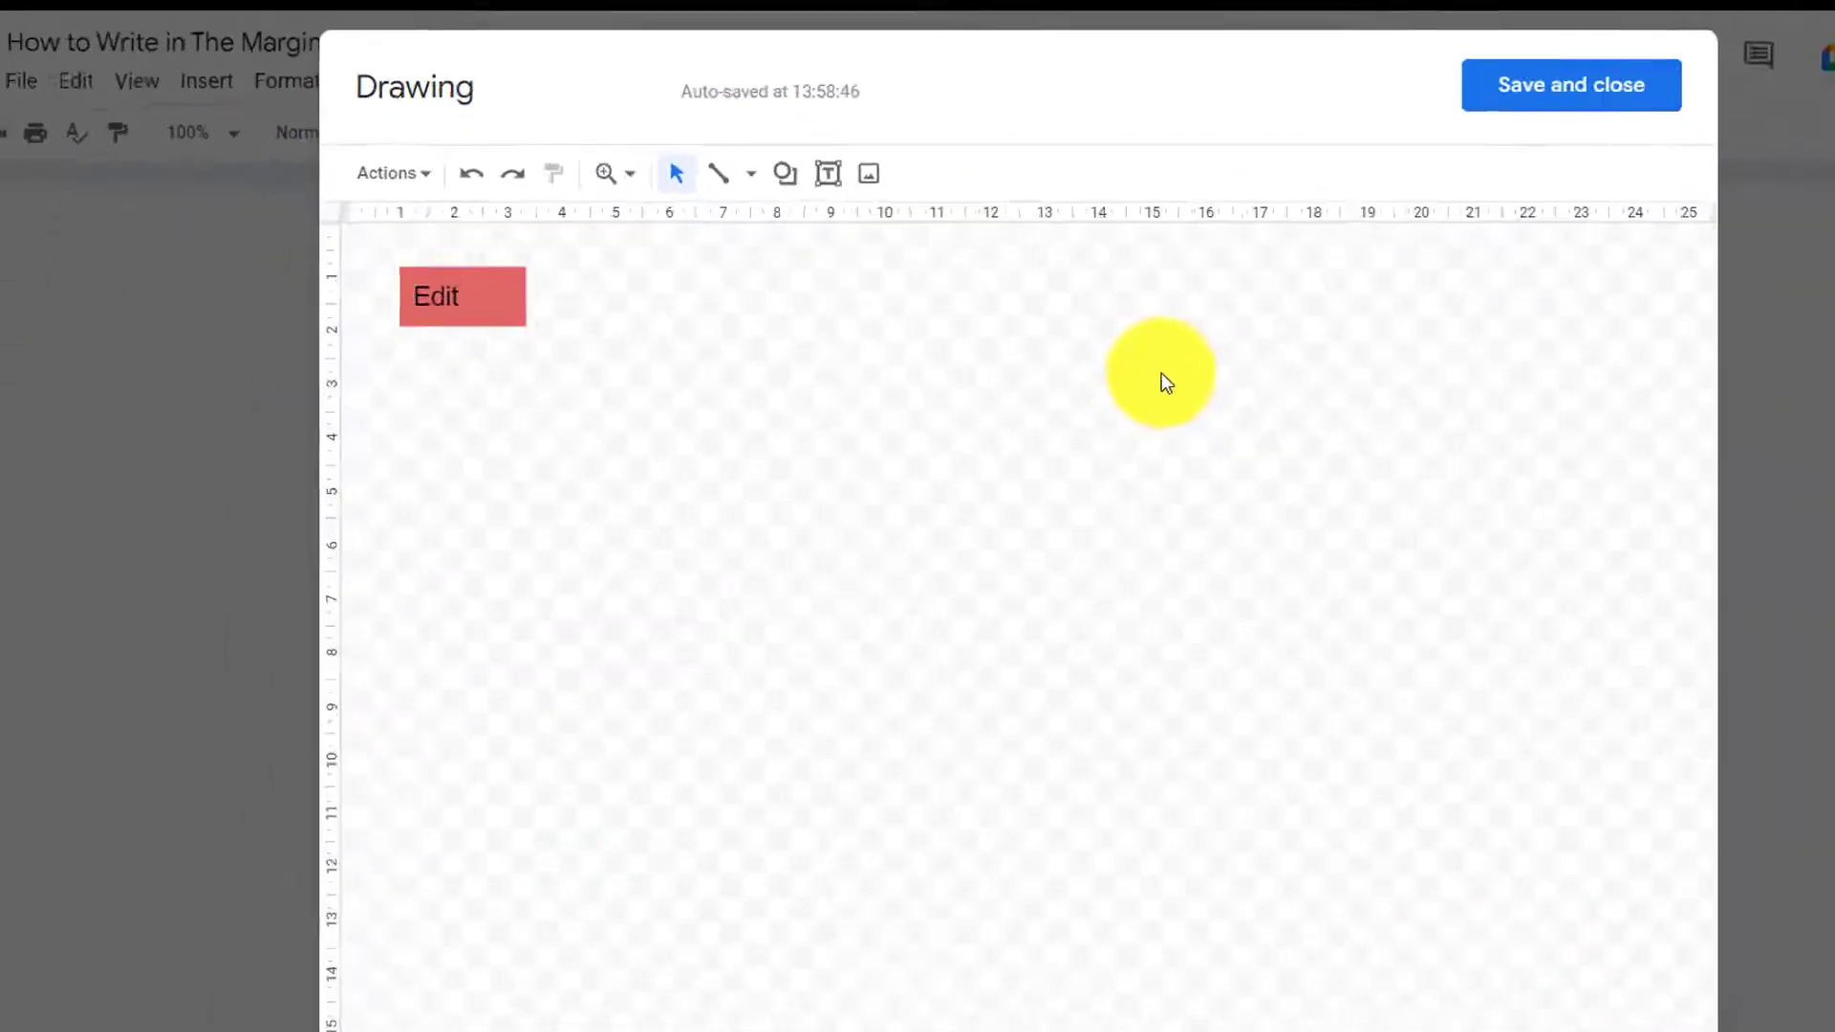
left_click(1570, 84)
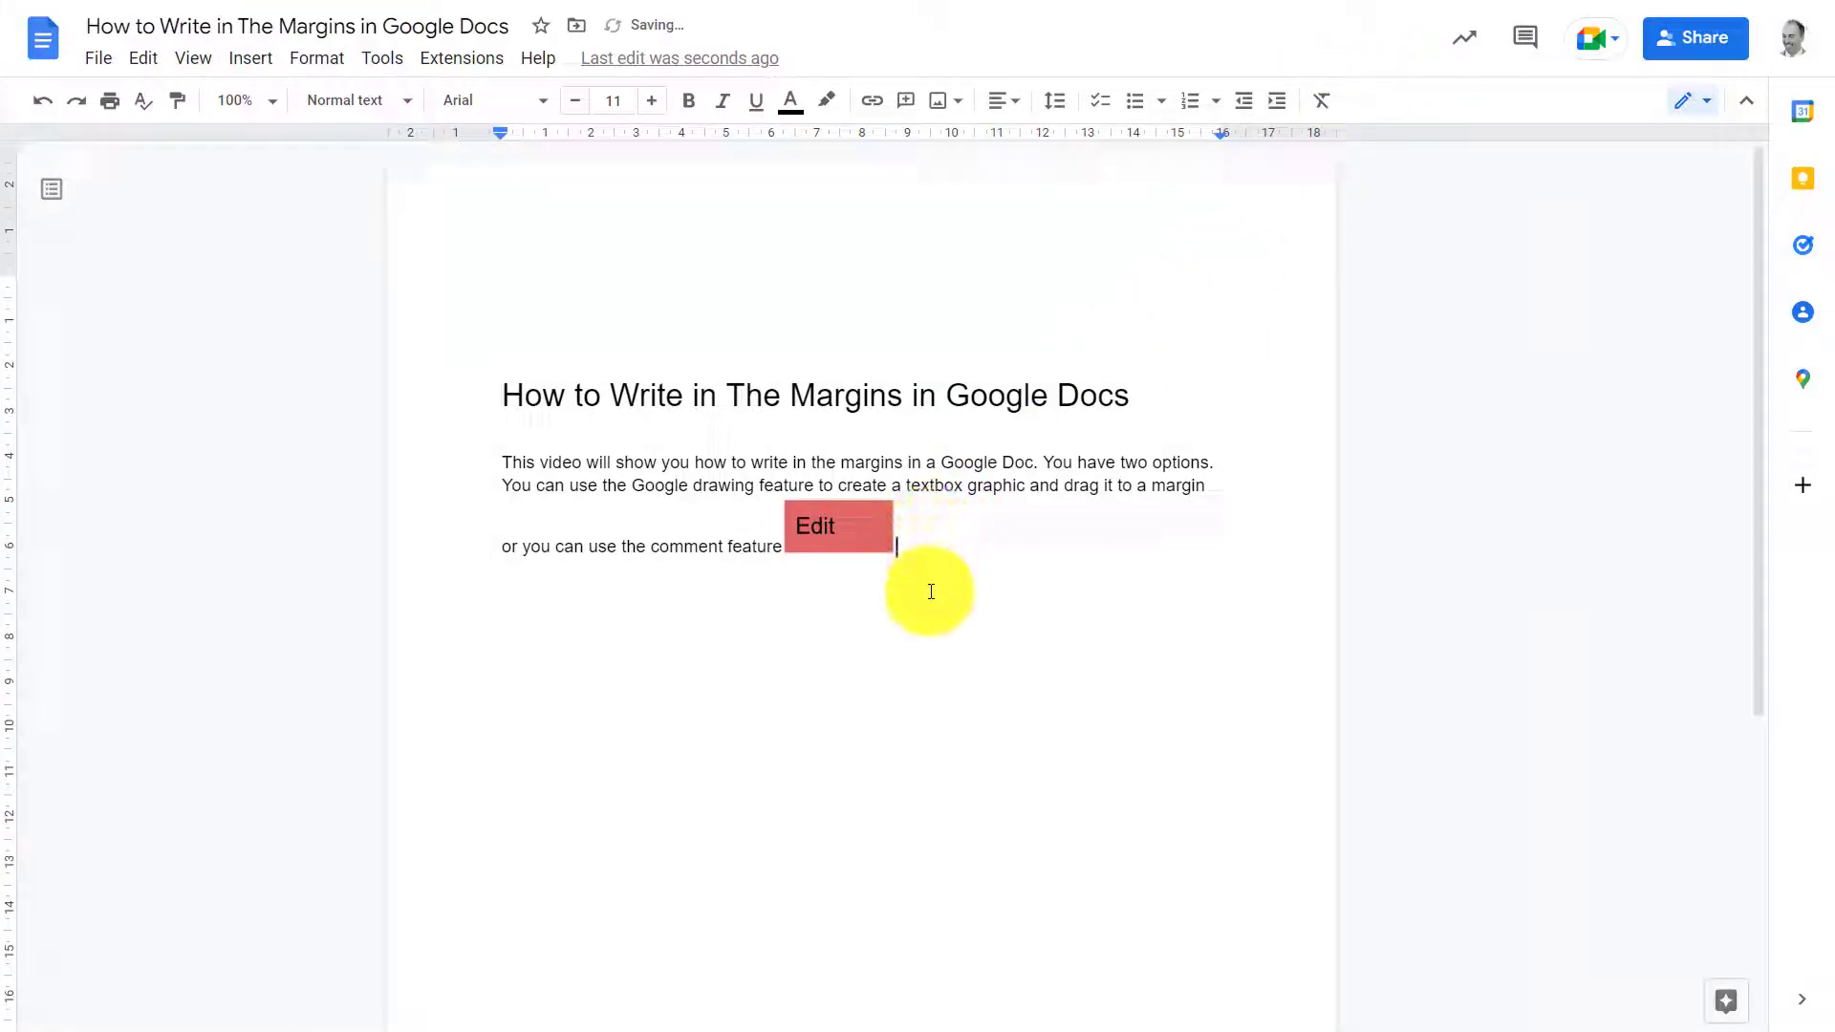
- Set the Edit drawing to In front of text with Fix position on page
left_click(837, 526)
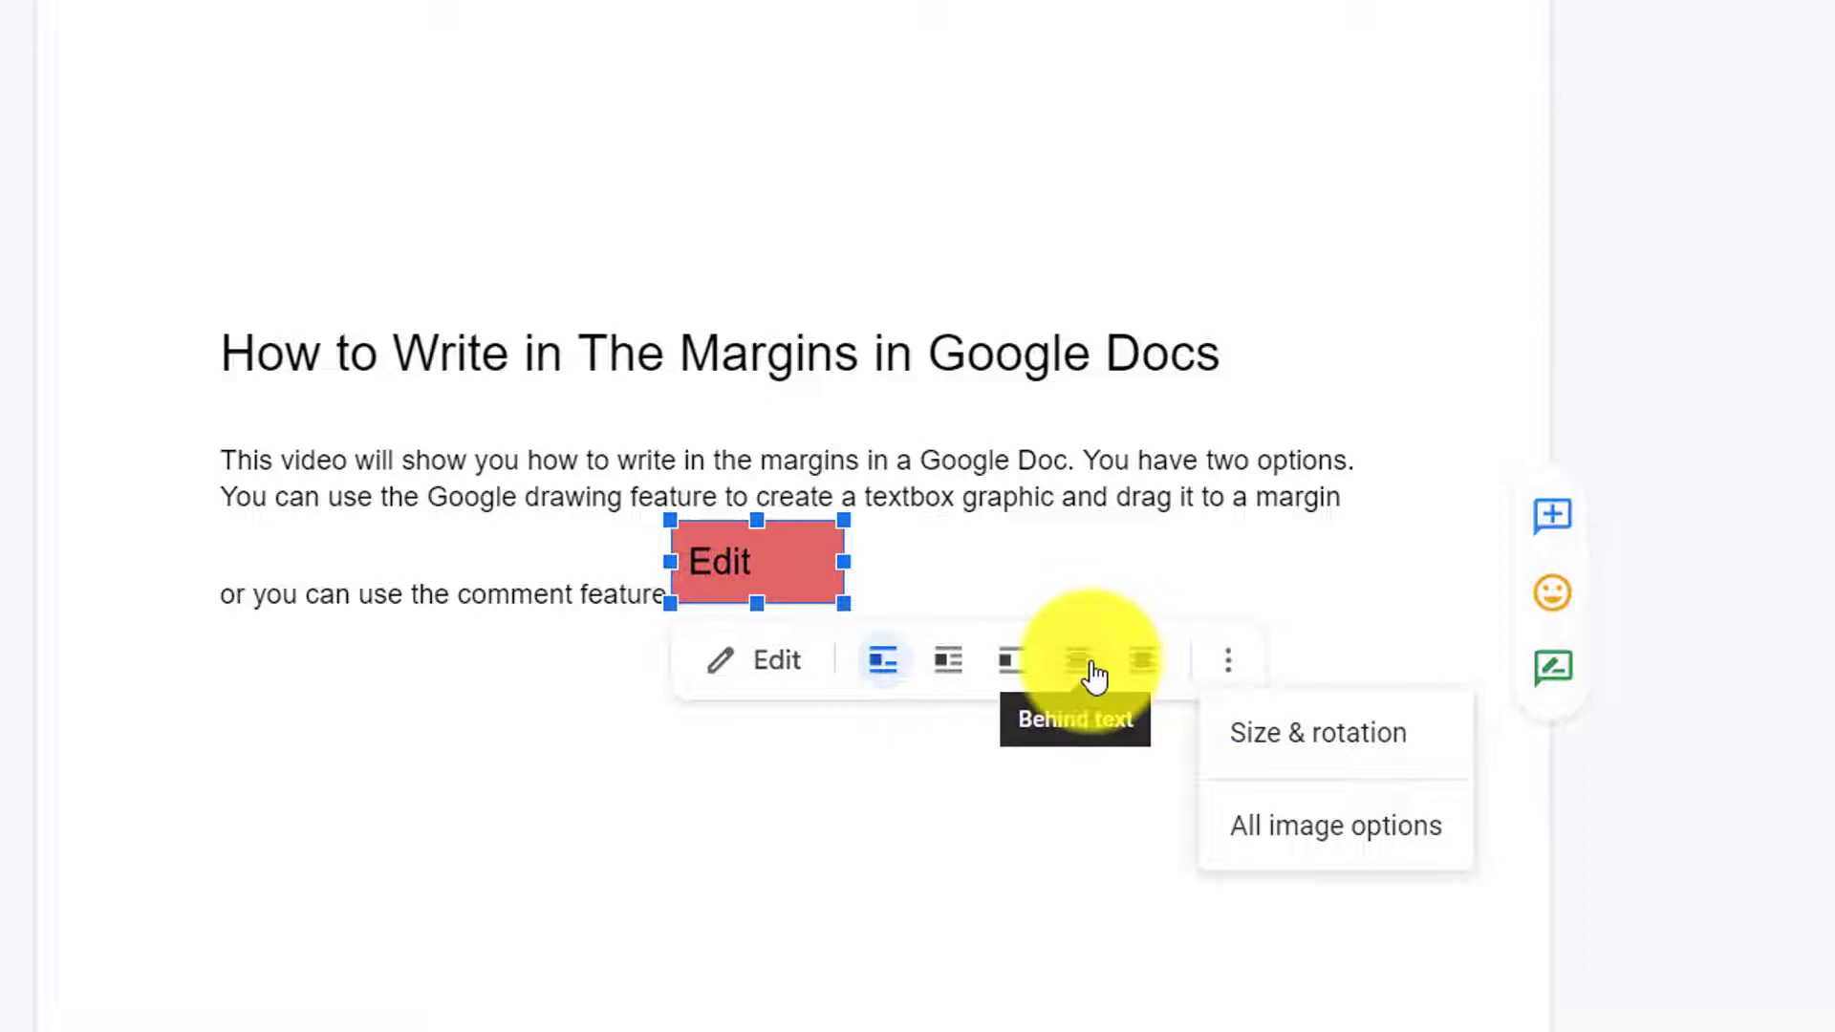
left_click(1094, 661)
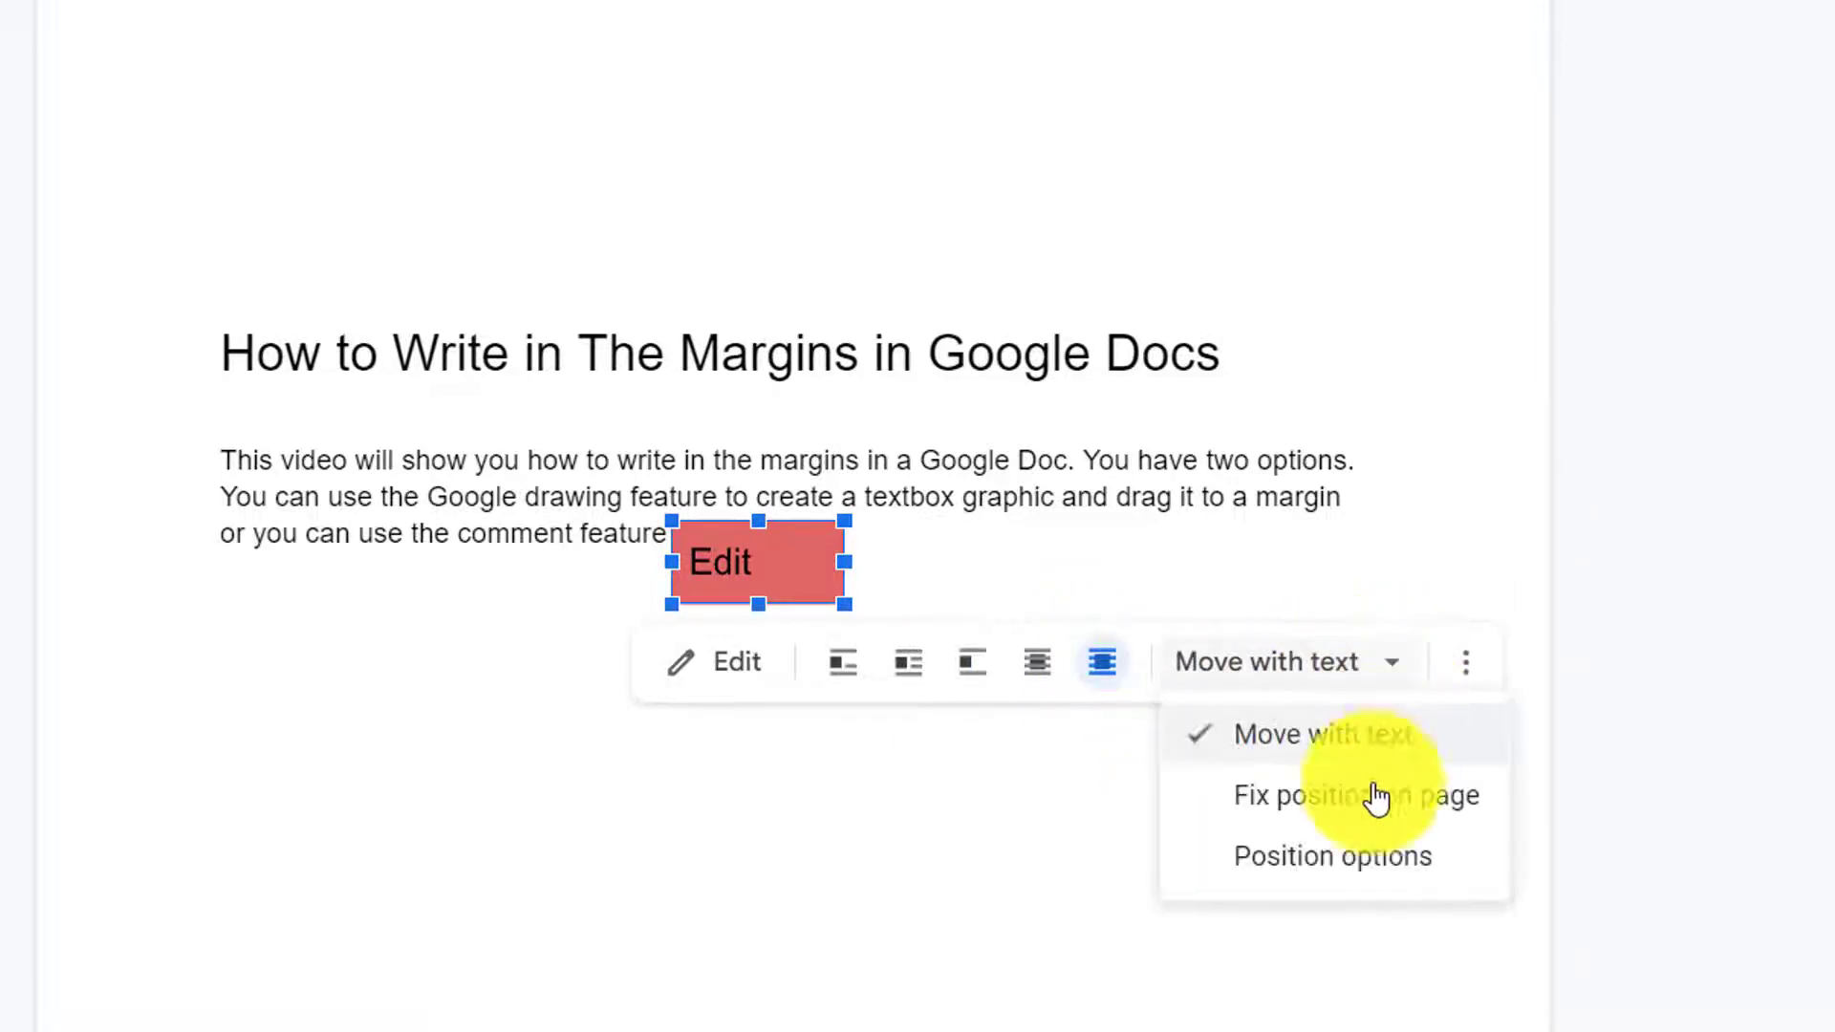
left_click(1355, 796)
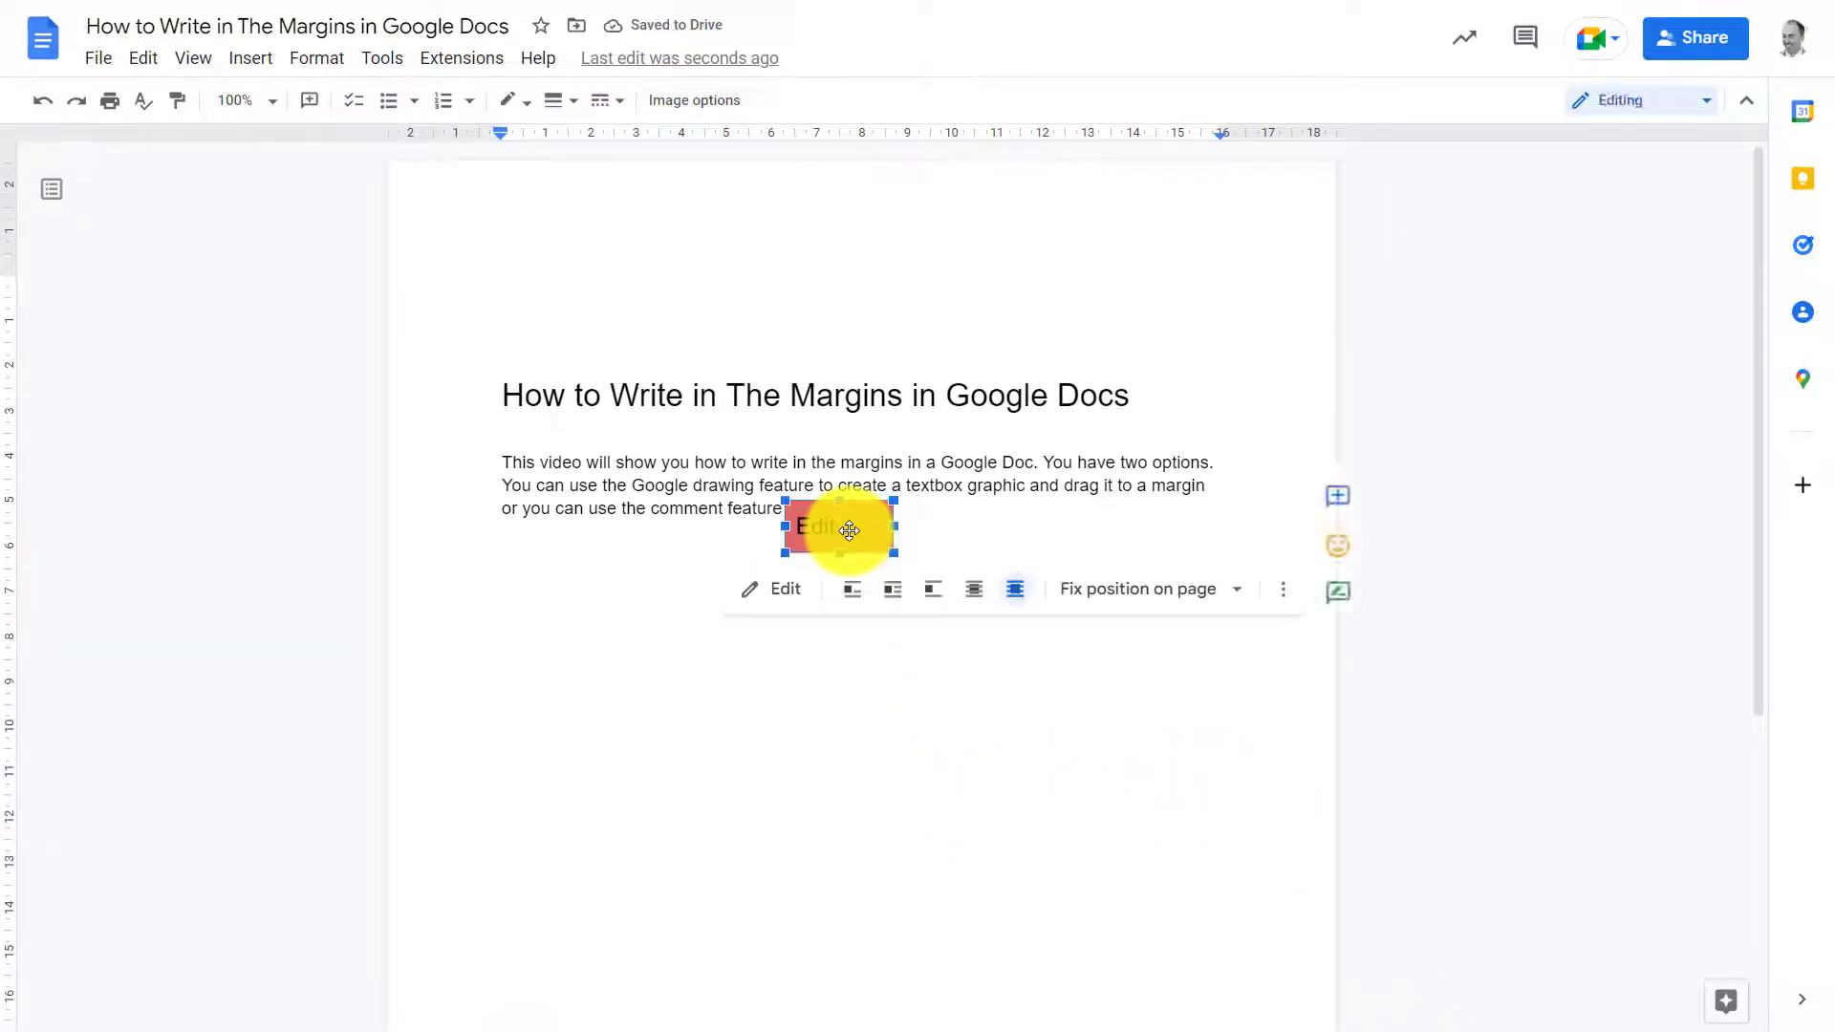
- Drag the Edit drawing around the page, finally placing it in the left margin beside the paragraph
left_click_drag(843, 529, 812, 443)
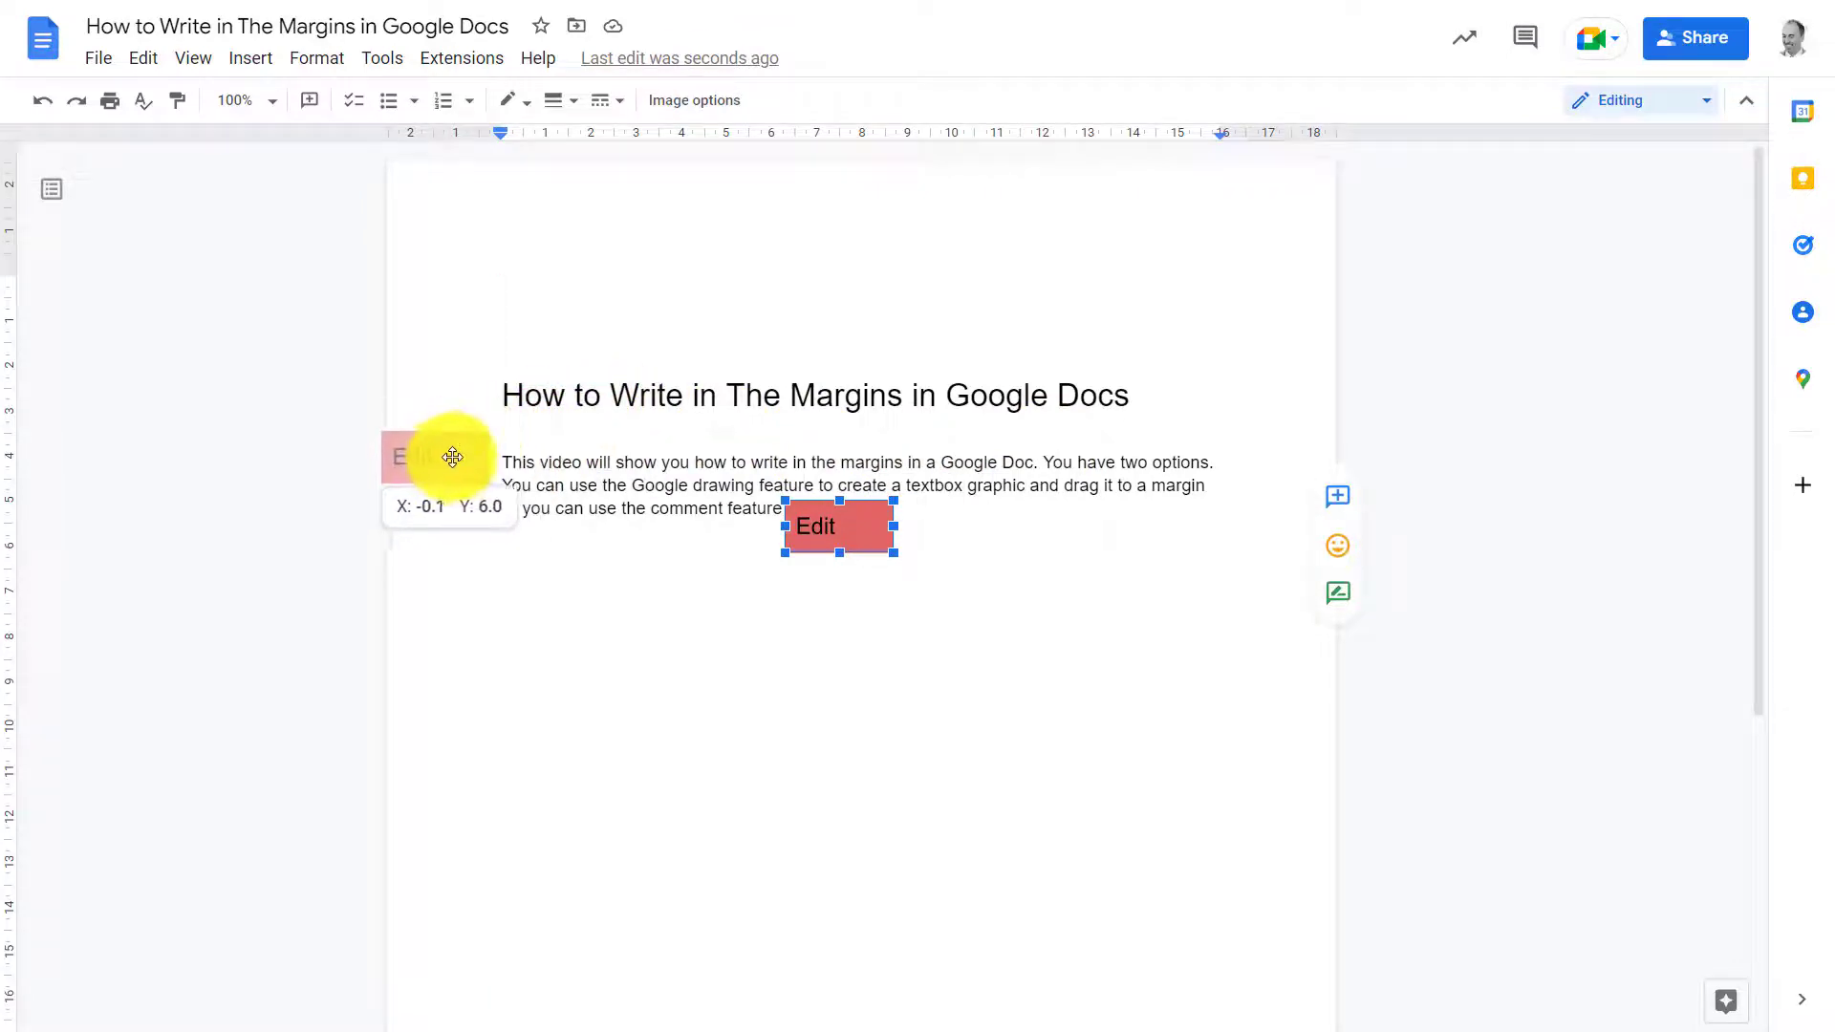
left_click_drag(840, 526, 410, 468)
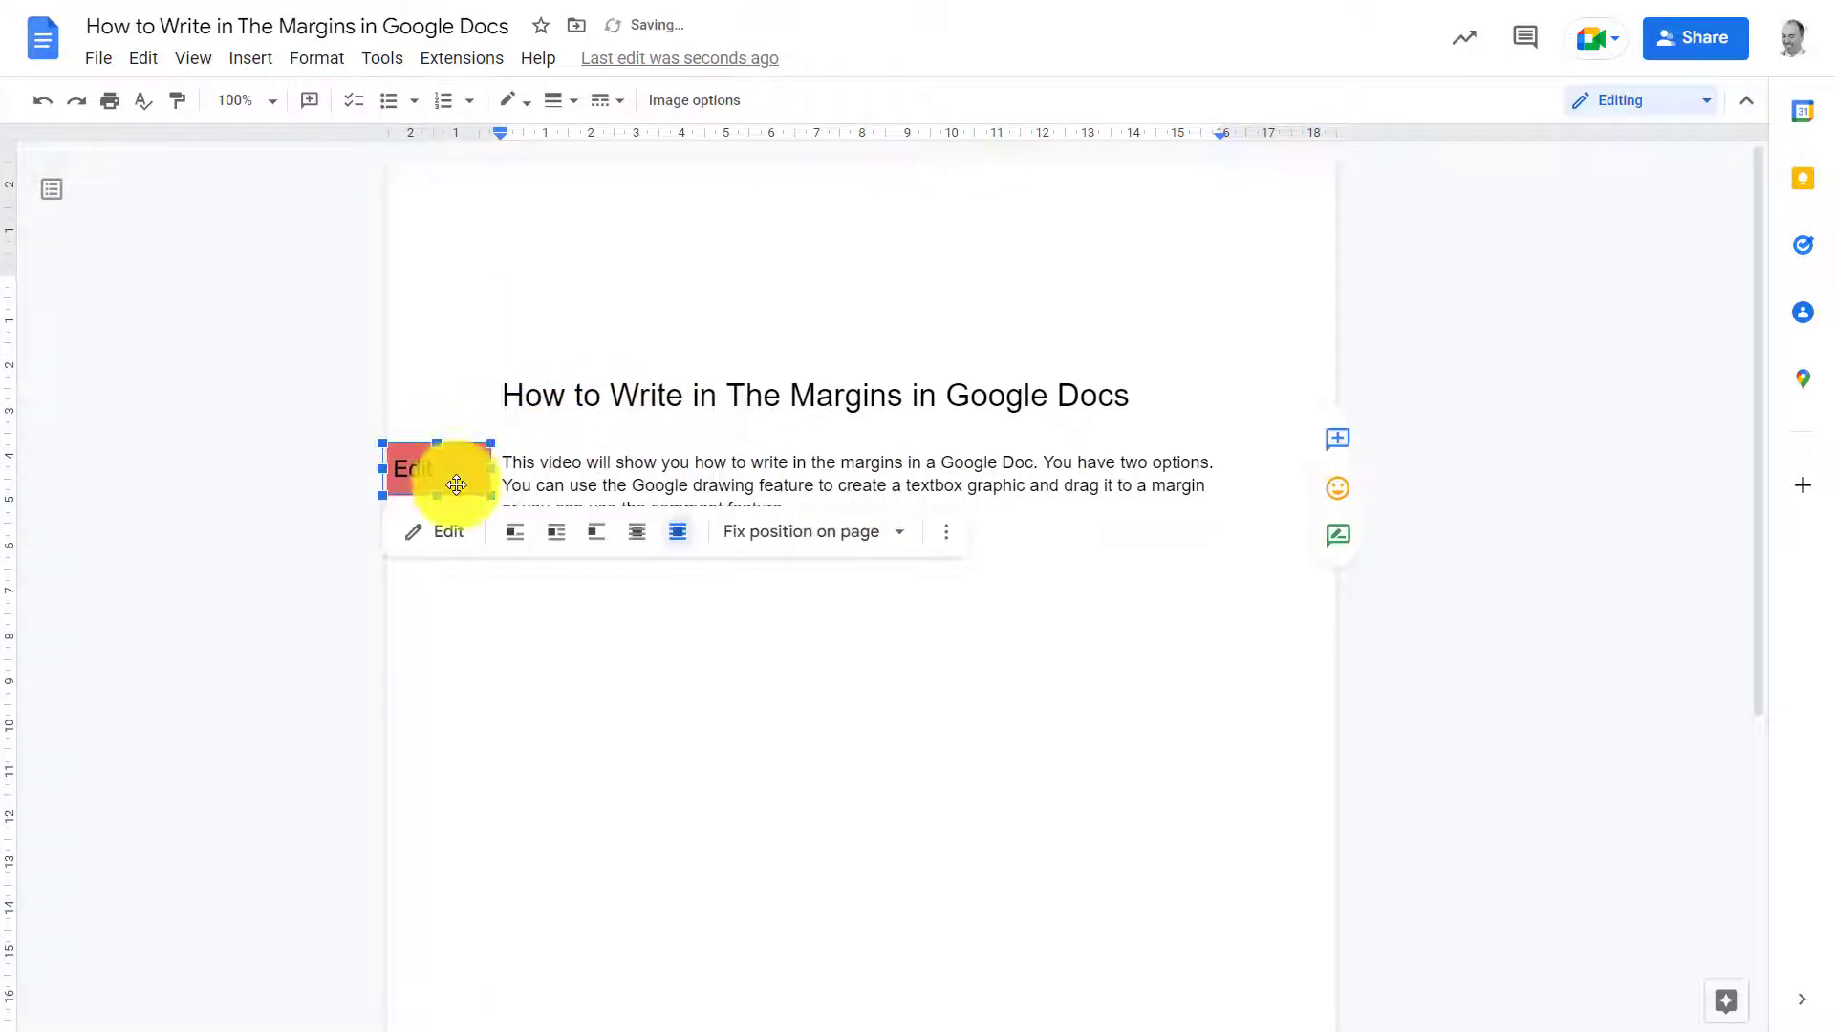
left_click_drag(455, 485, 1270, 434)
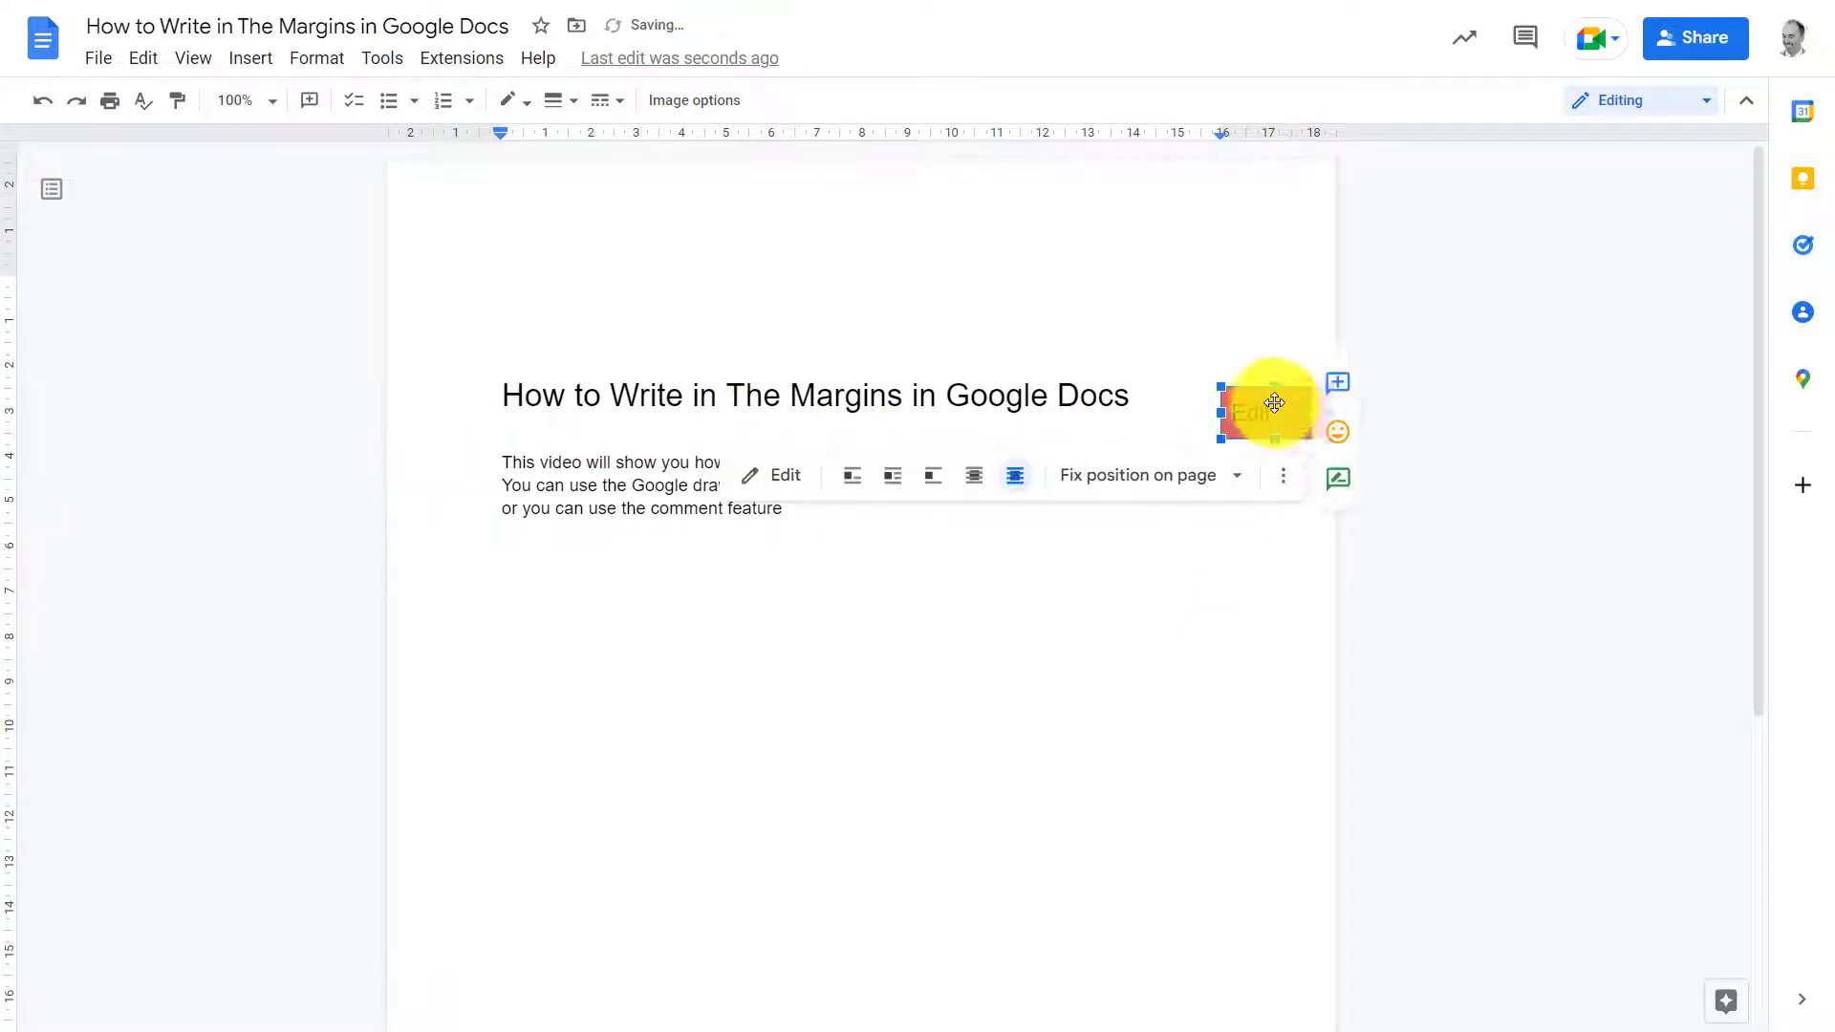
left_click_drag(1264, 406, 1190, 199)
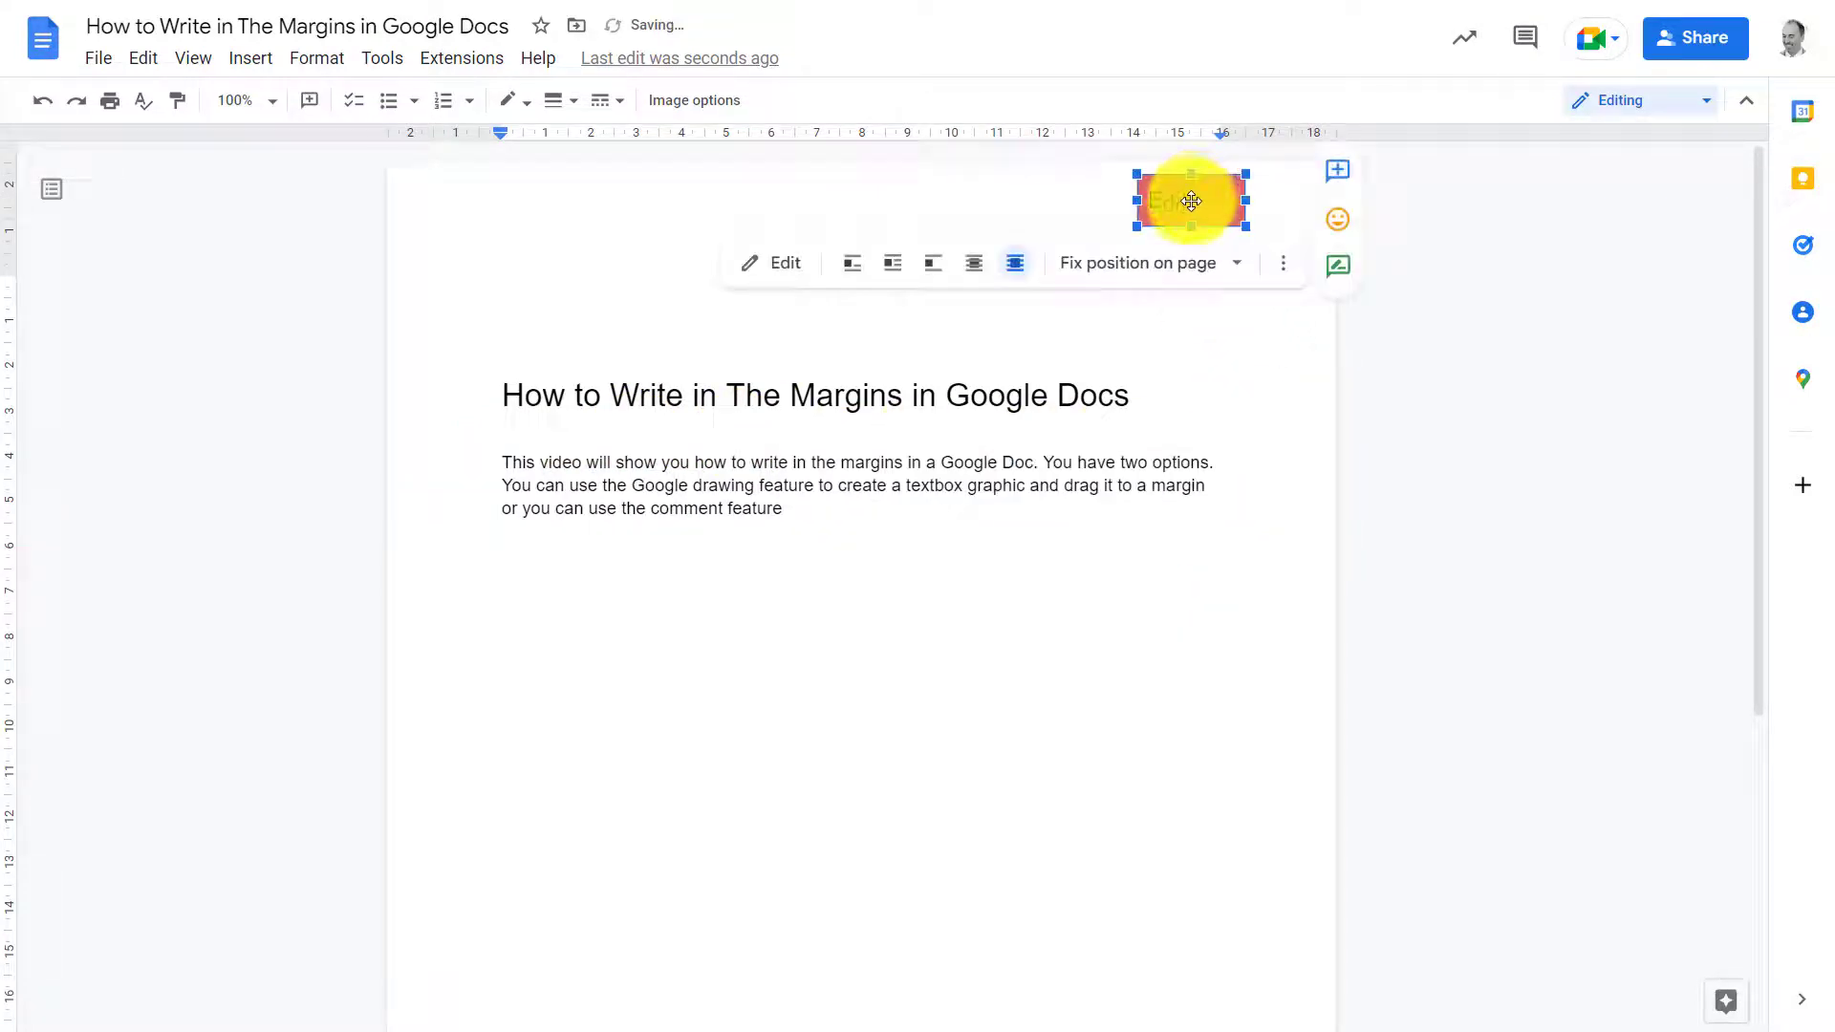
left_click_drag(1190, 200, 525, 538)
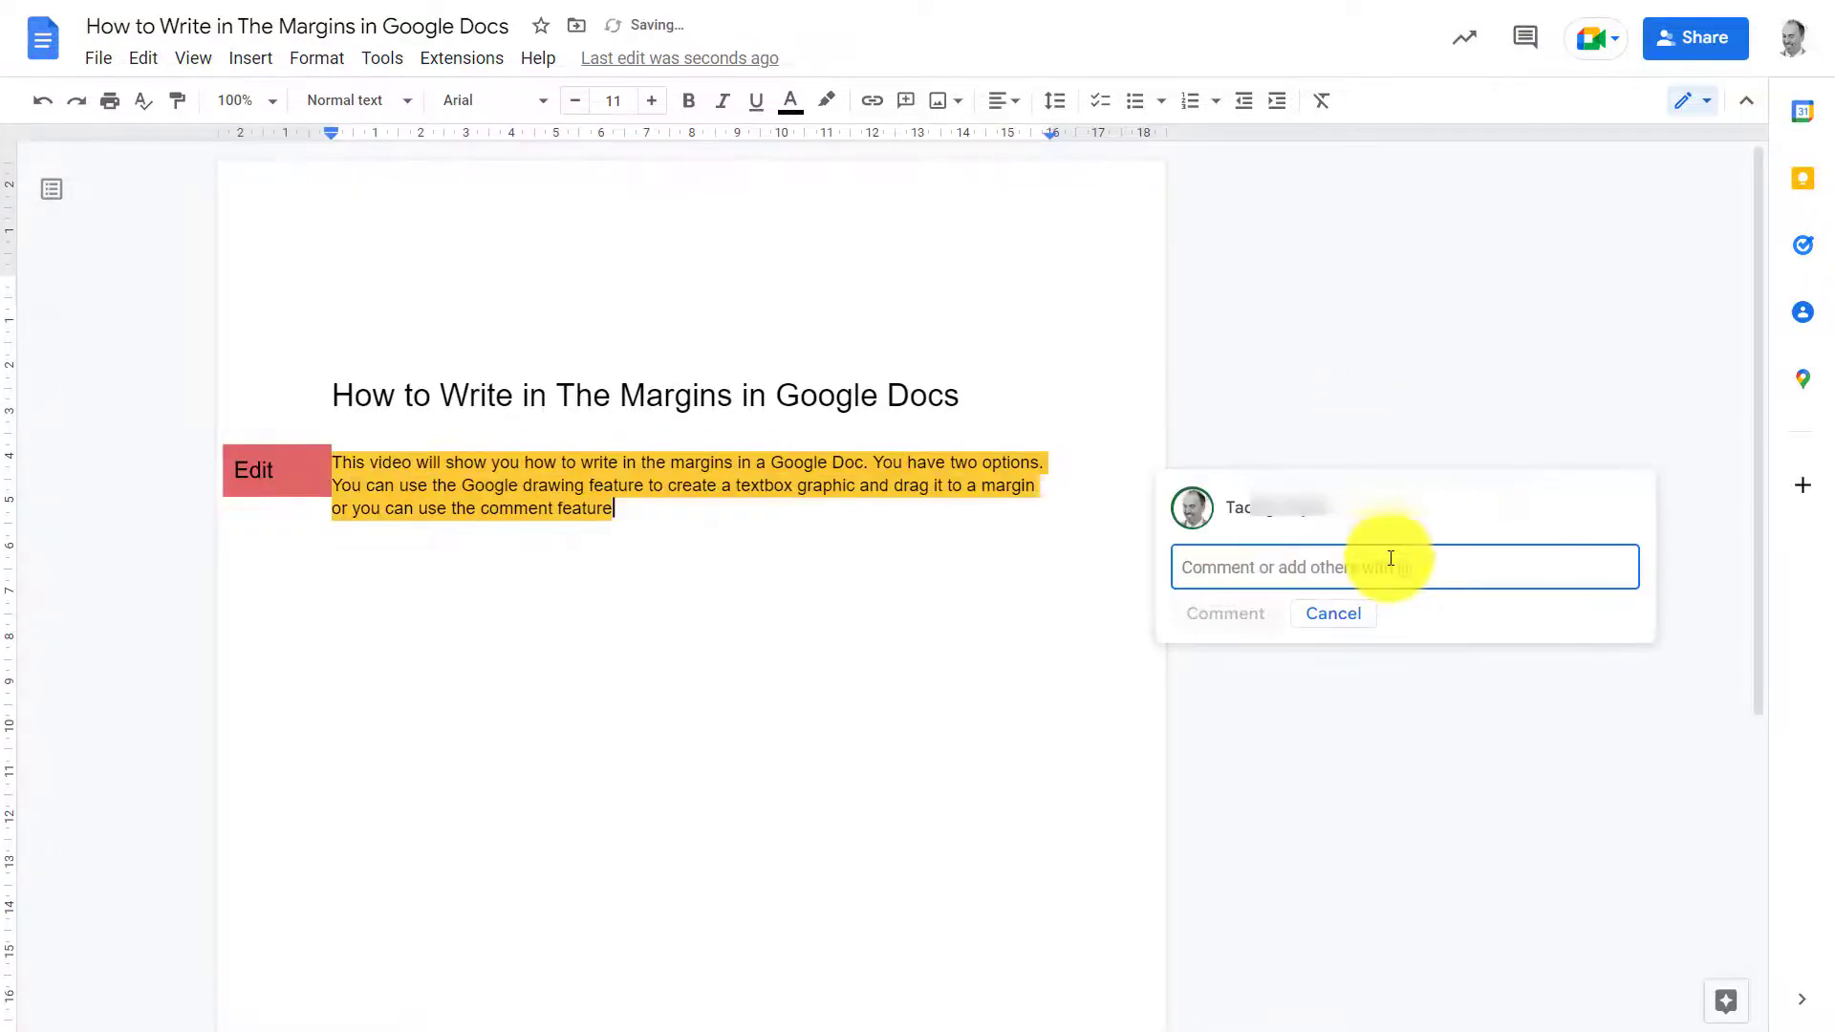
- Post the comment 'my comment' on the selected paragraph
type("my comment")
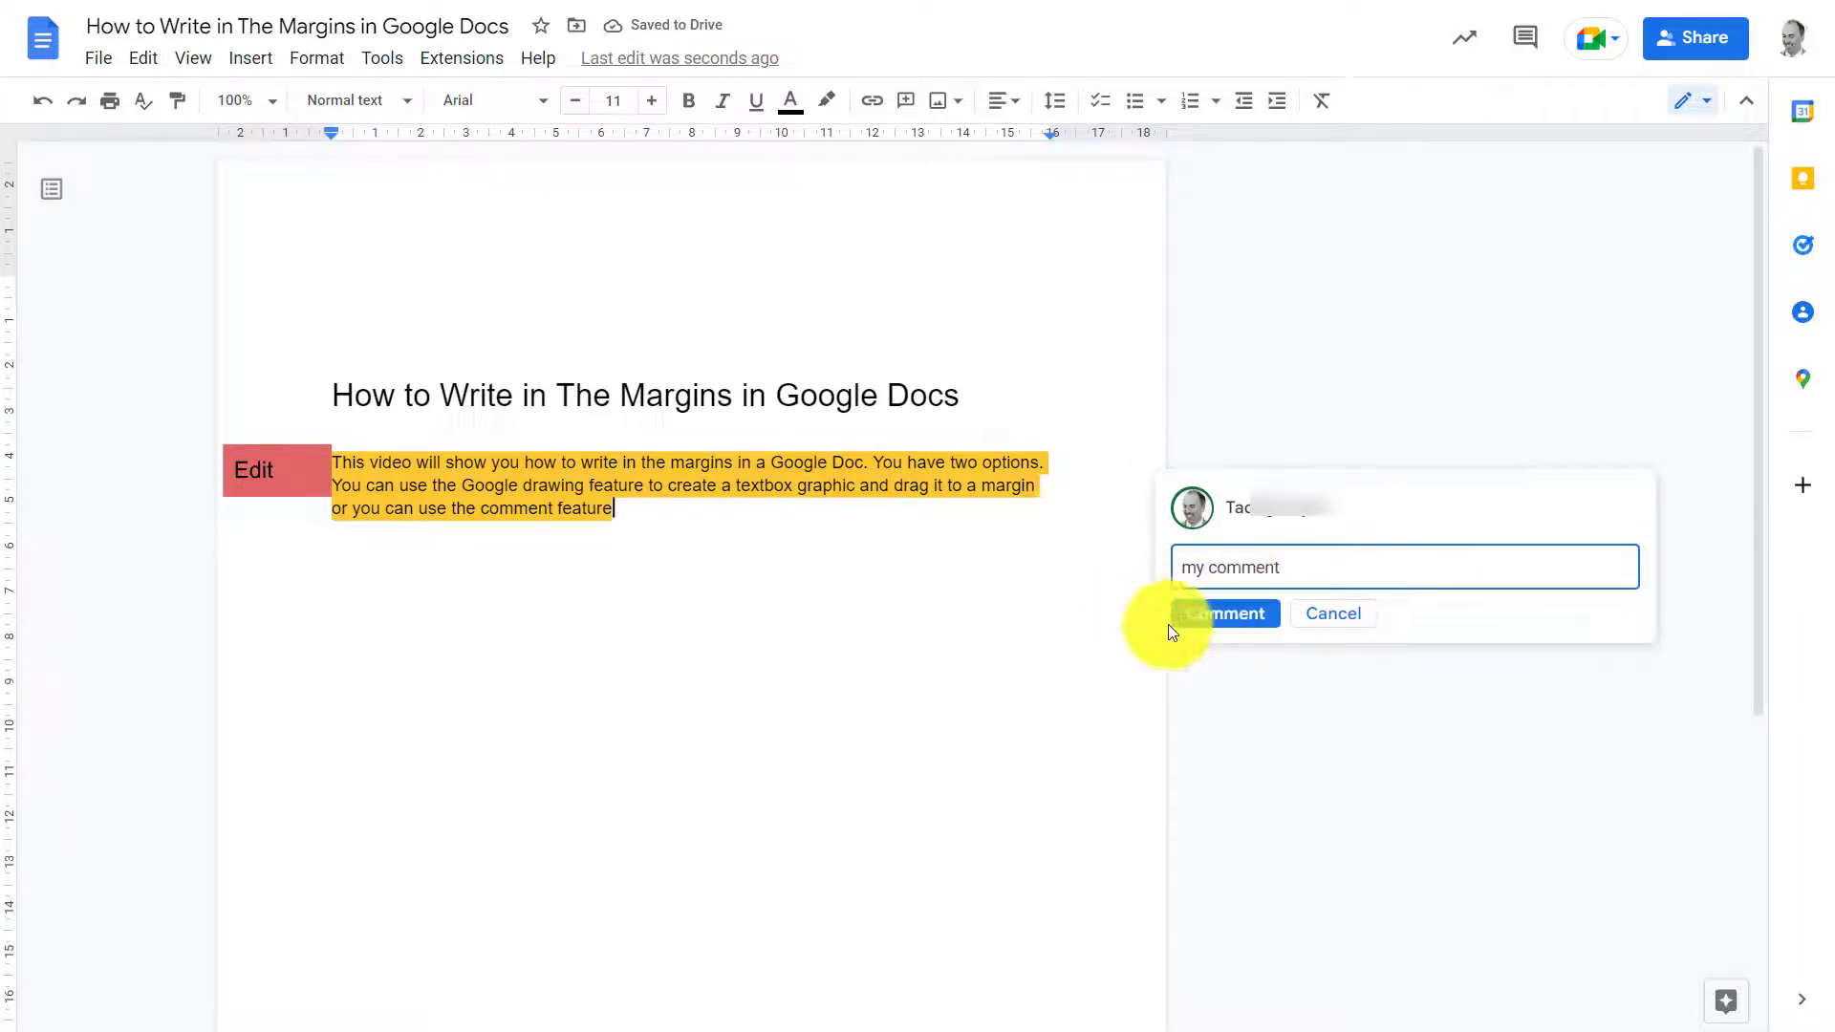
left_click(1225, 613)
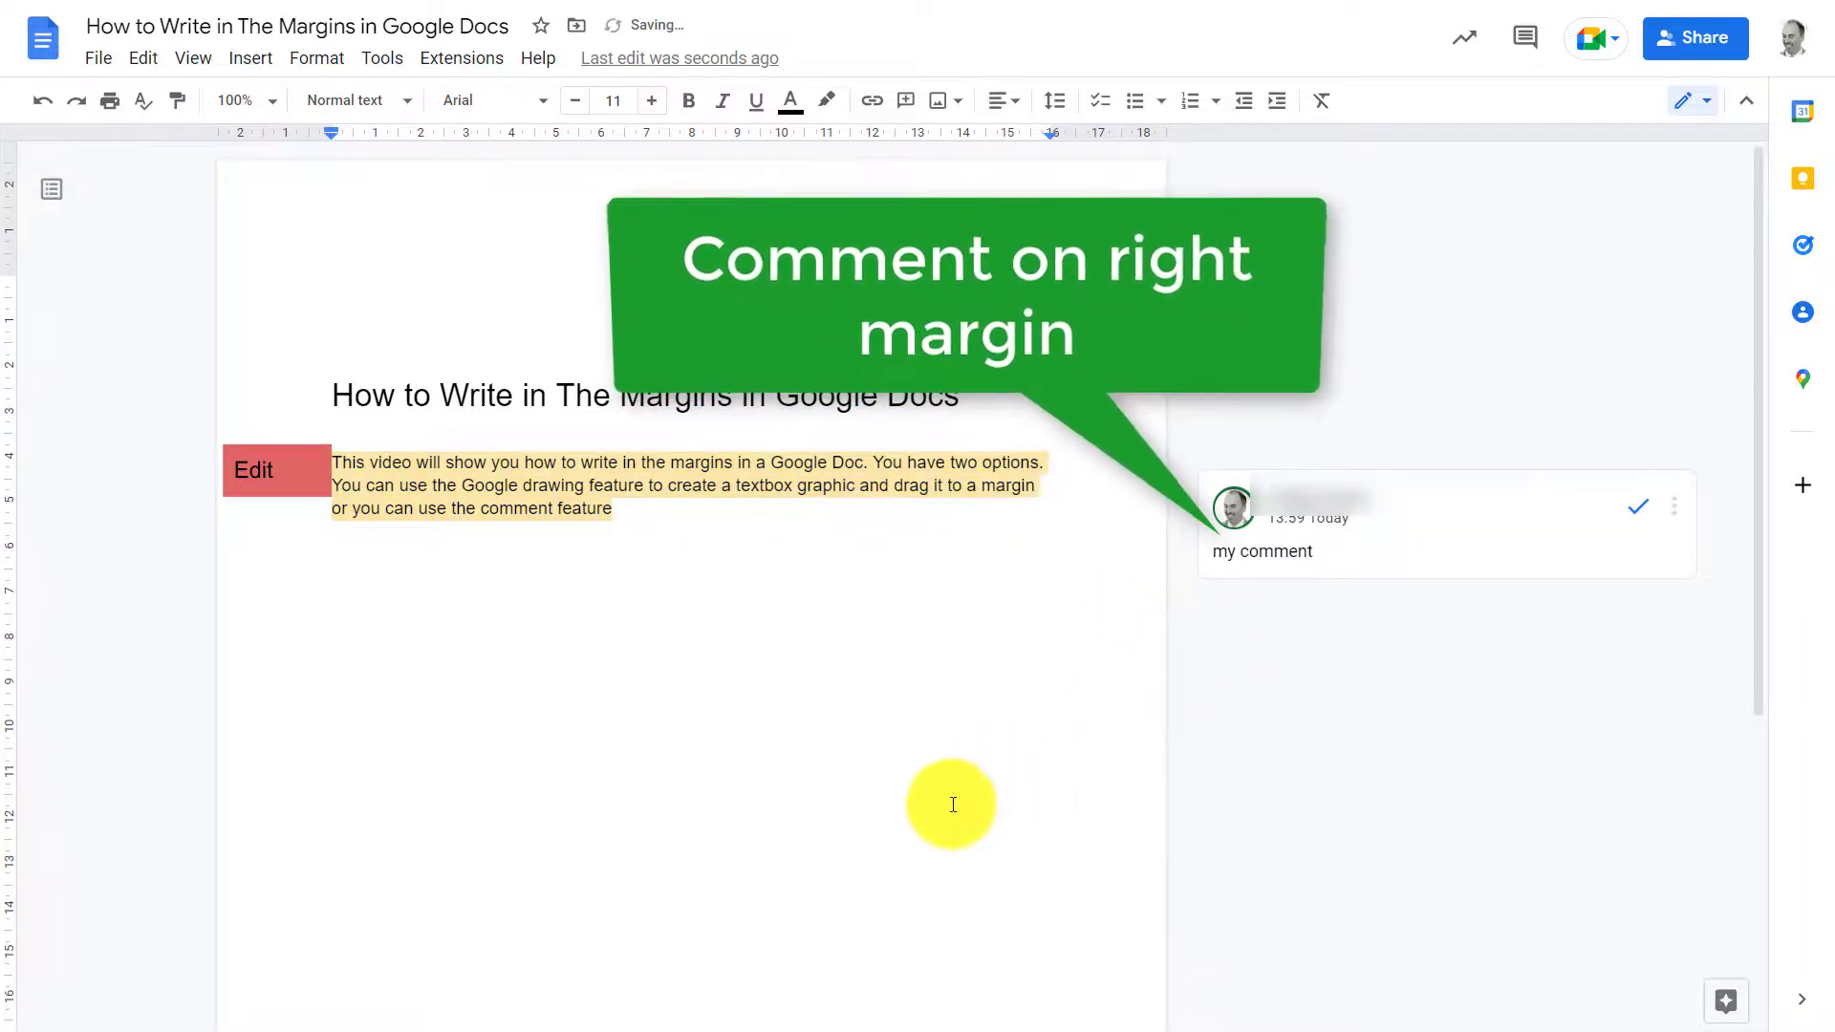